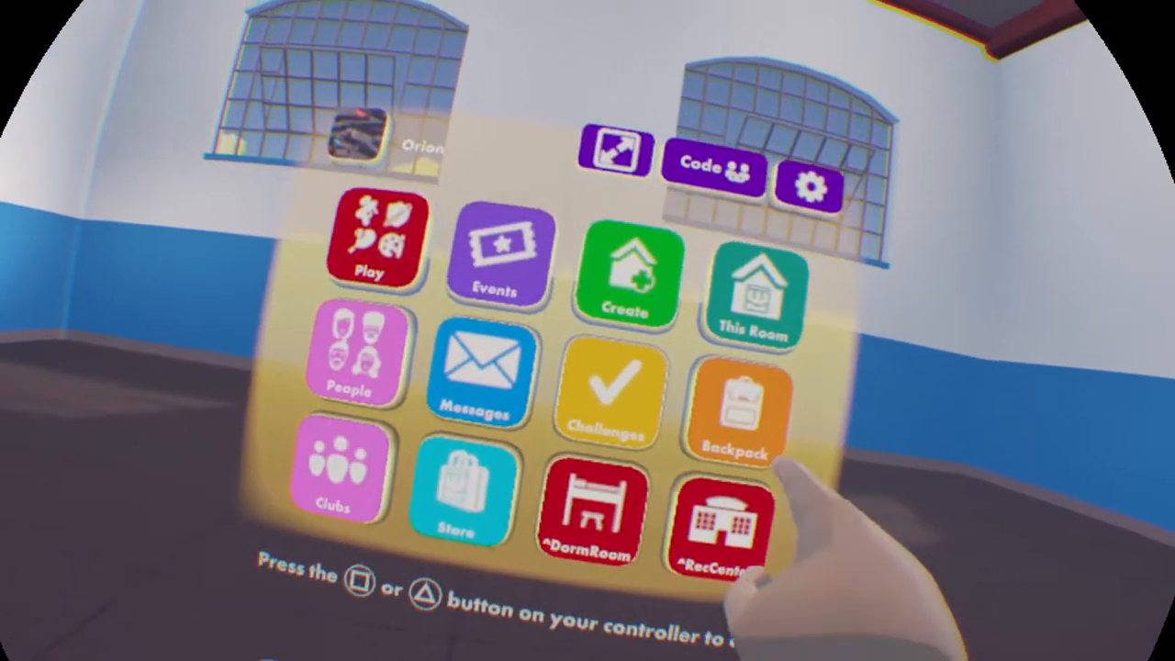
Open the Maker Pen Gadgets palette filtered to CV2 Gadgets.
click(737, 413)
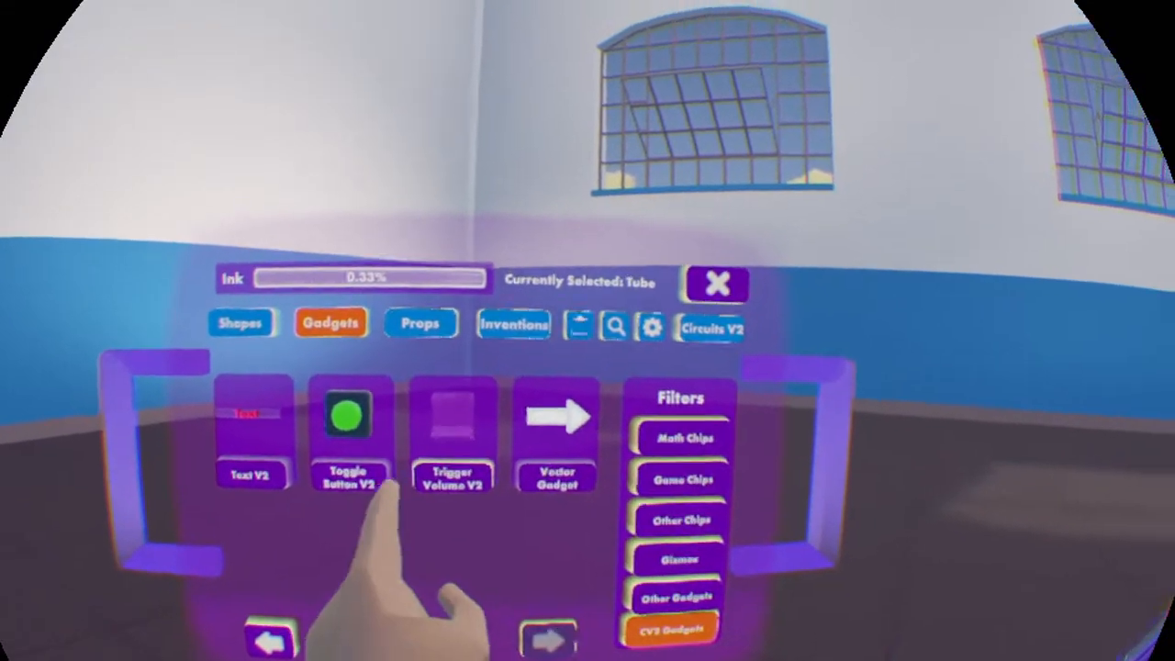
Spawn a Trigger Volume V2 and enable Detach From Object in its Configure menu.
click(451, 431)
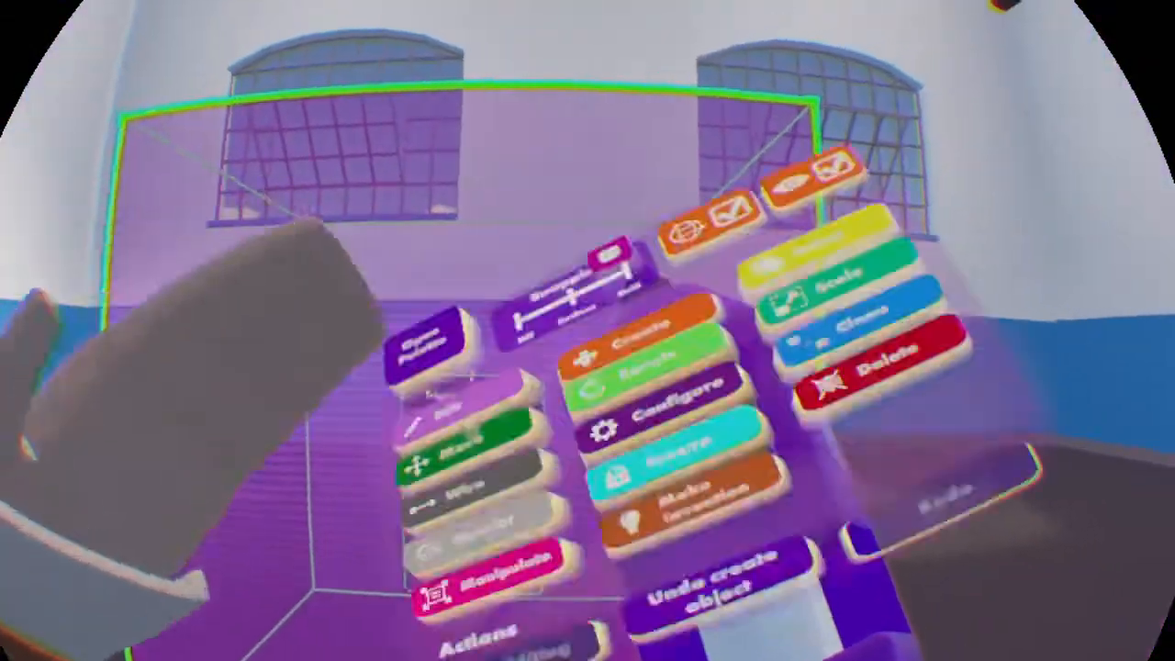
click(653, 394)
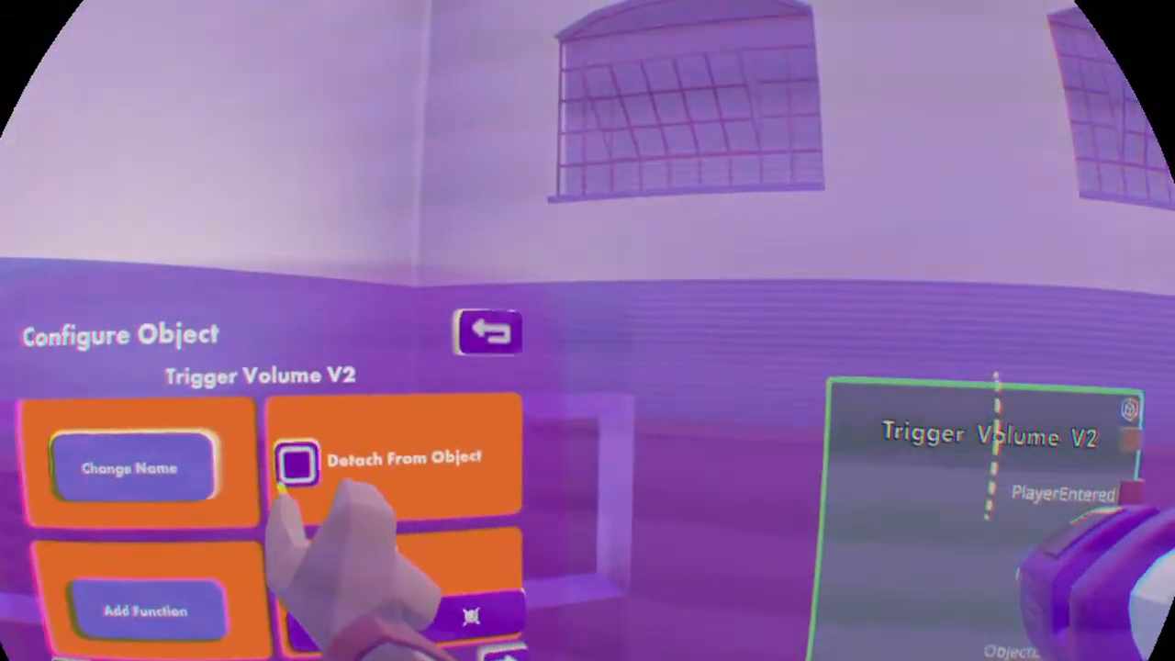
click(488, 331)
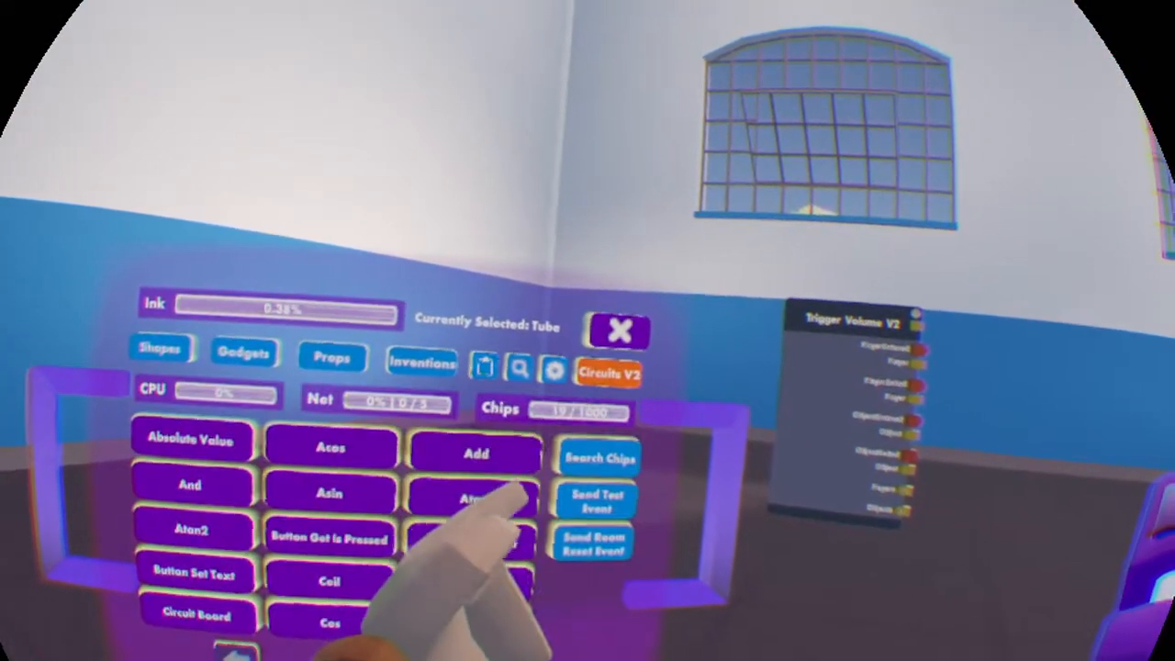
click(519, 369)
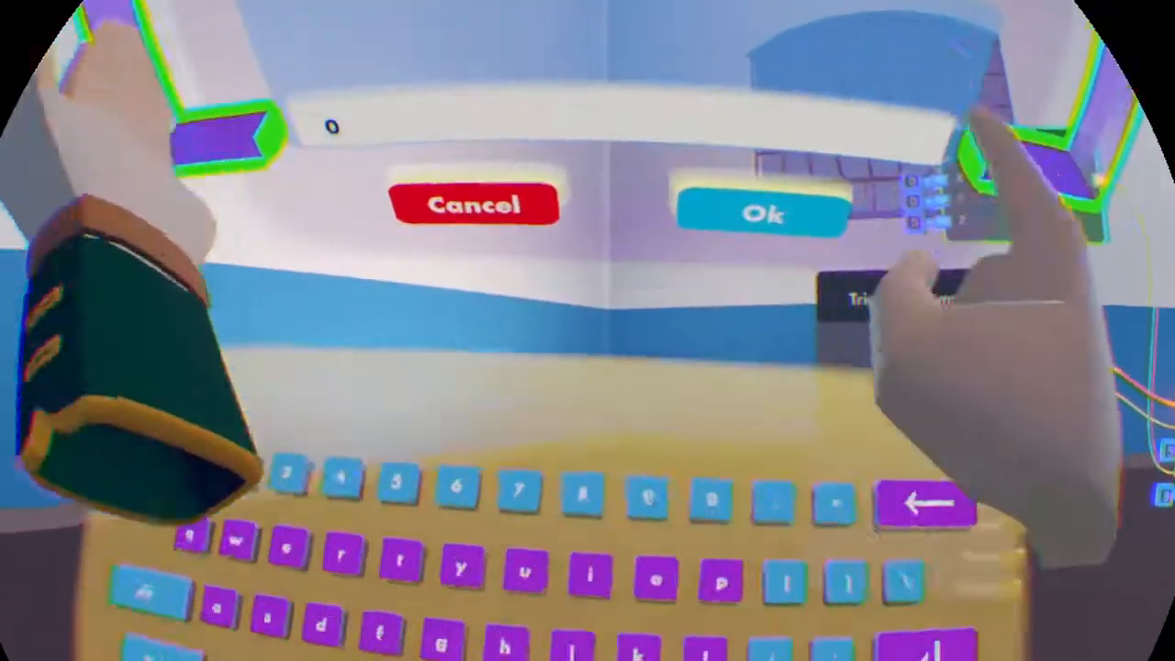
Confirm the Vector Create chip's X/Y/Z values and show the Physics chips.
click(763, 211)
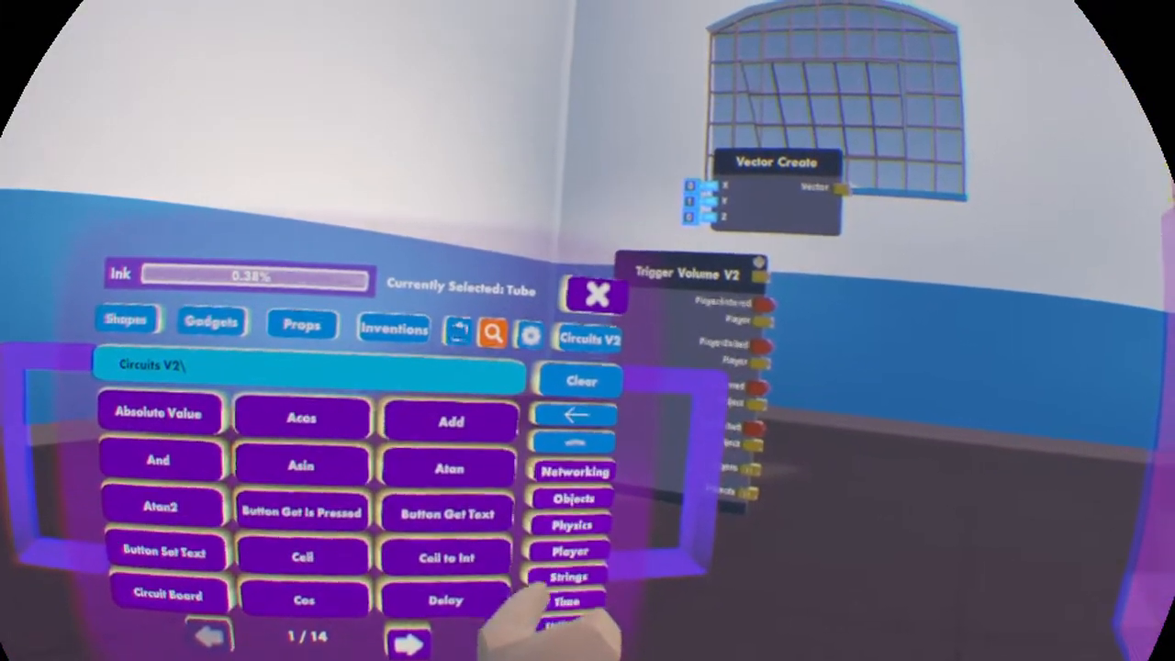
click(571, 524)
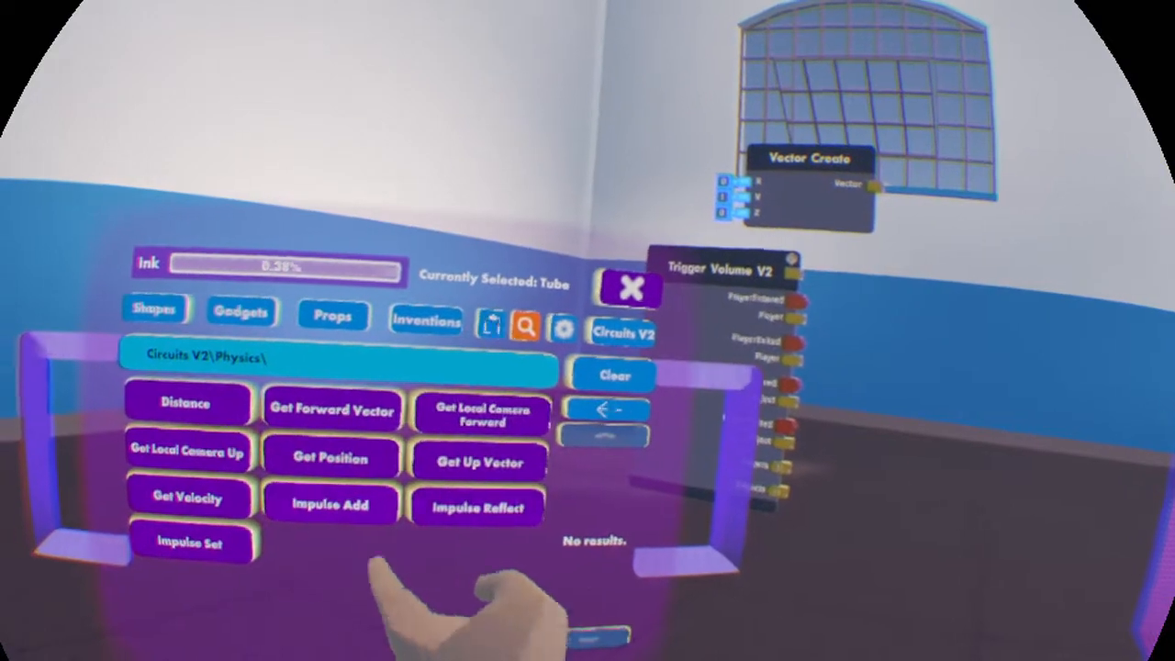